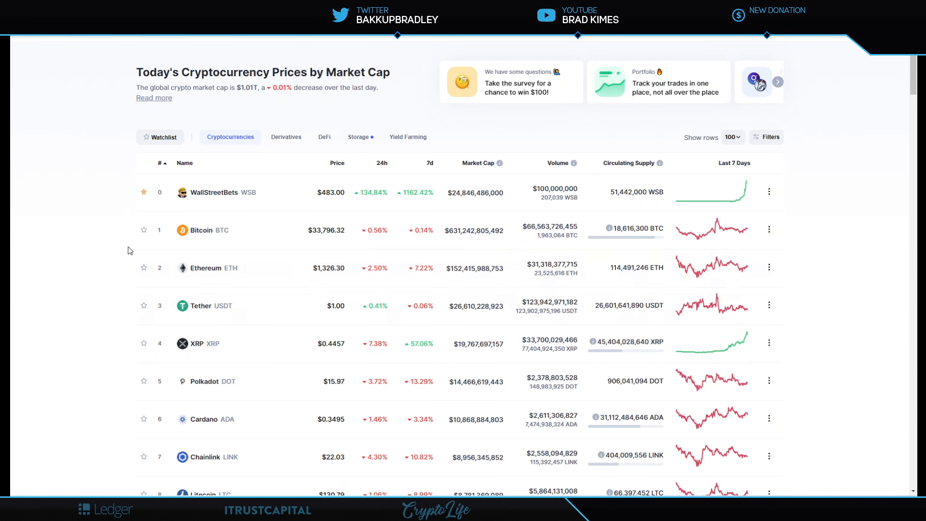
mouse_move(95, 220)
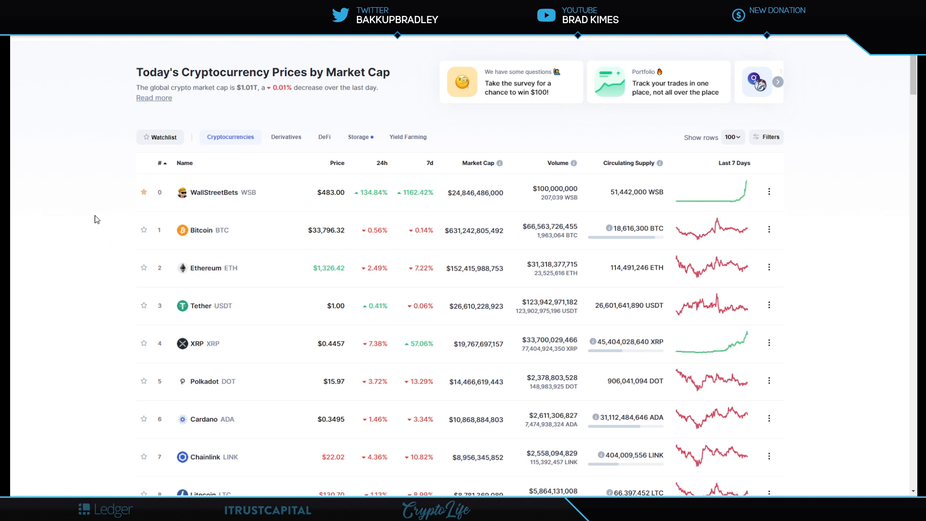
Step: Play the XRP TRADING HALTED video on the Digital Perspectives profile and replay it from the start
scroll(down, 3)
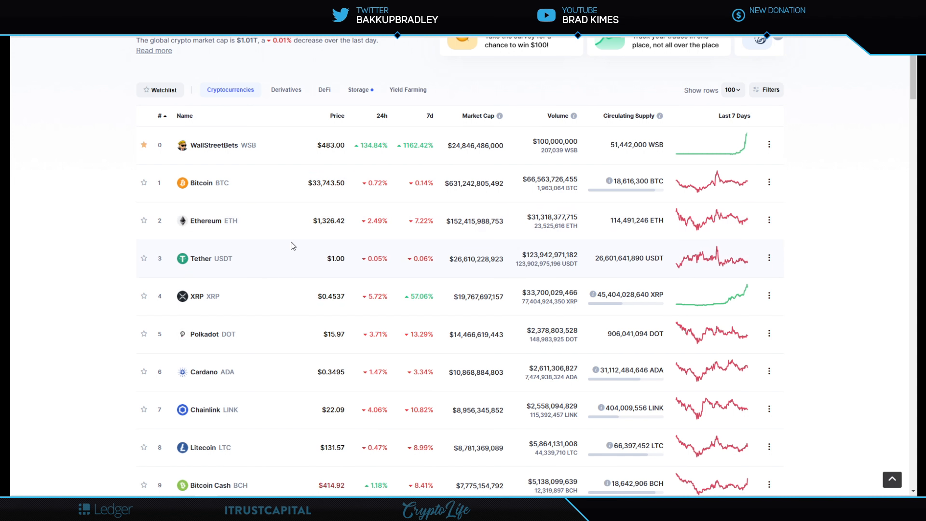
mouse_move(270, 304)
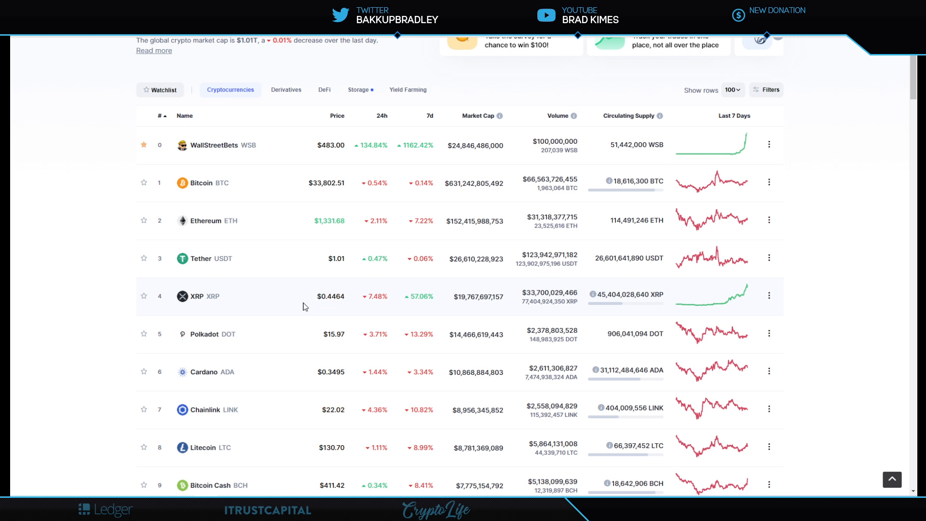
mouse_move(429, 307)
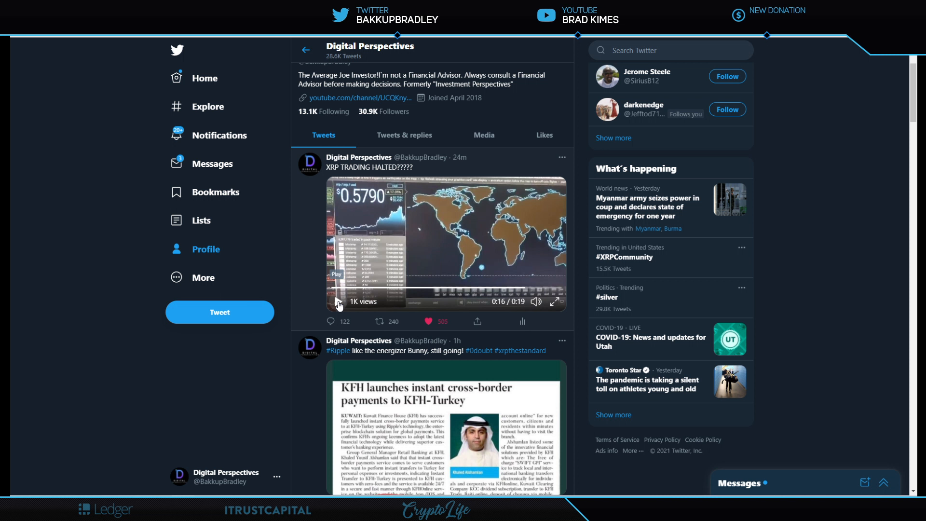
click(338, 302)
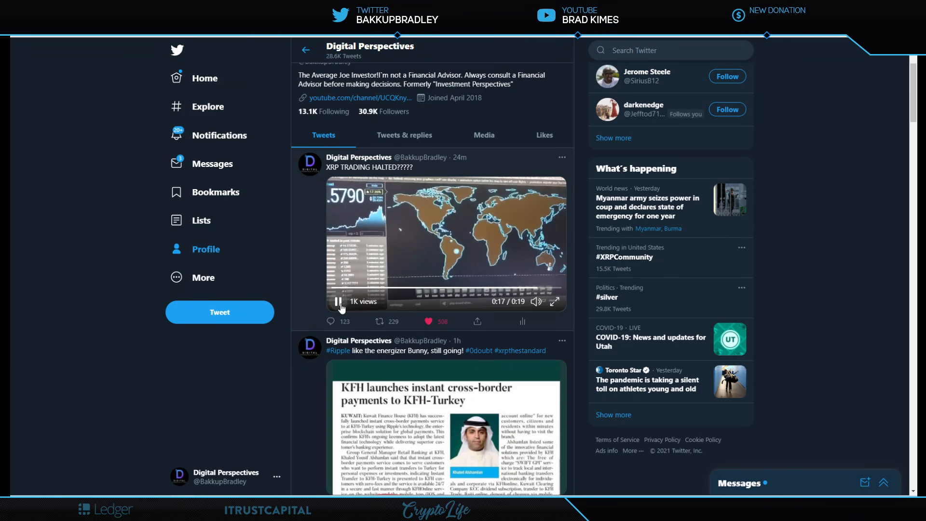
click(338, 302)
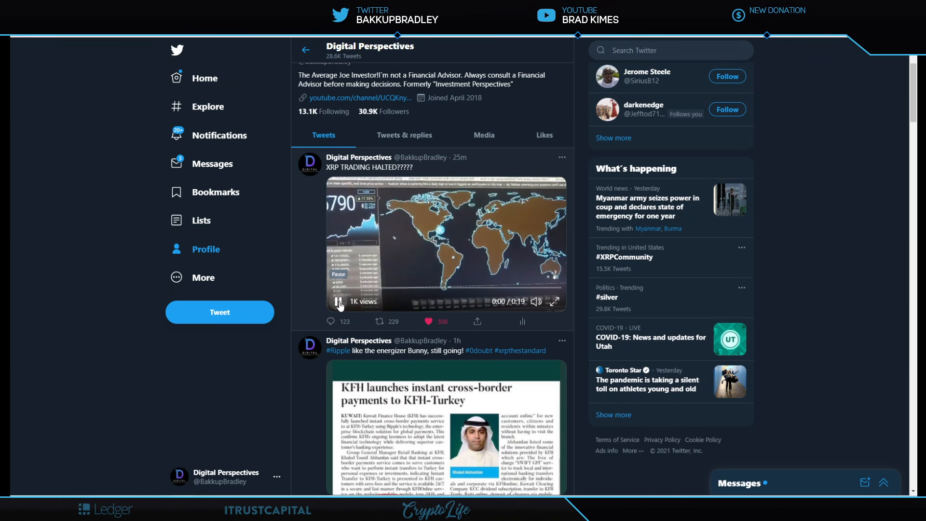
click(337, 302)
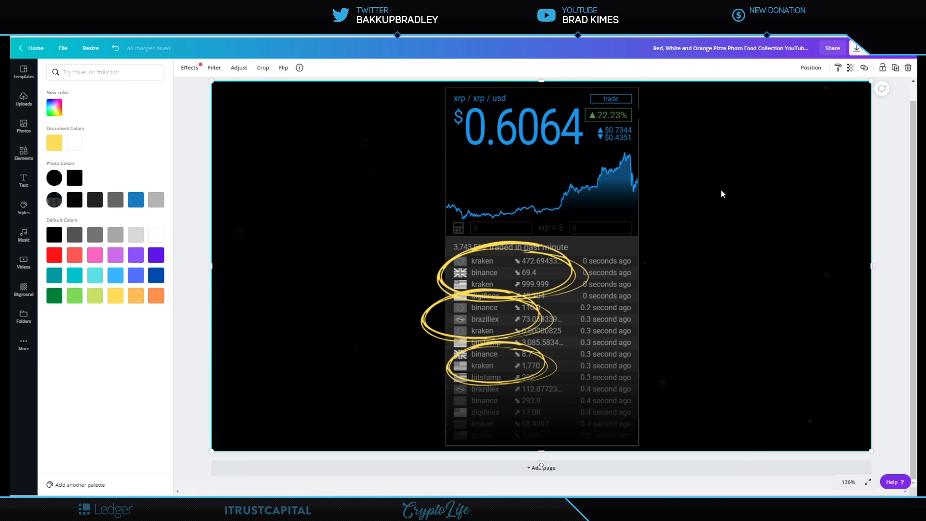
click(506, 276)
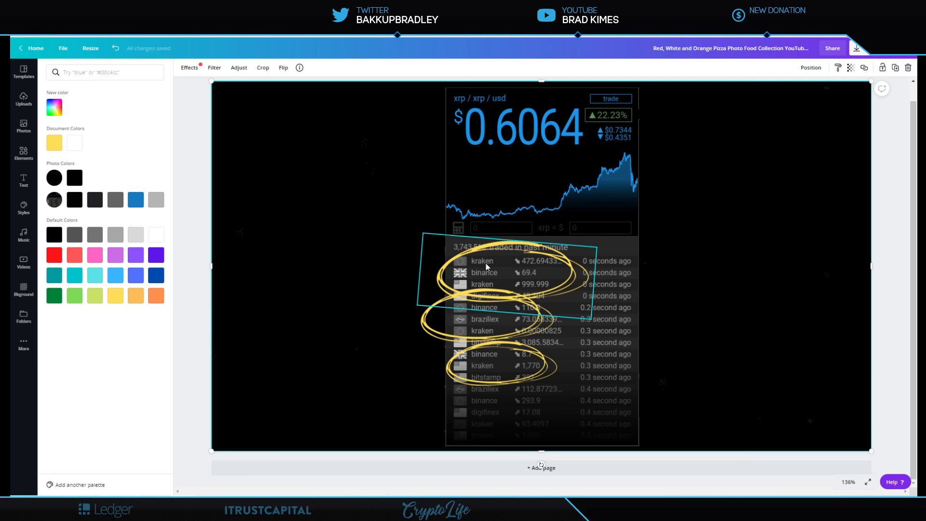
mouse_move(488, 288)
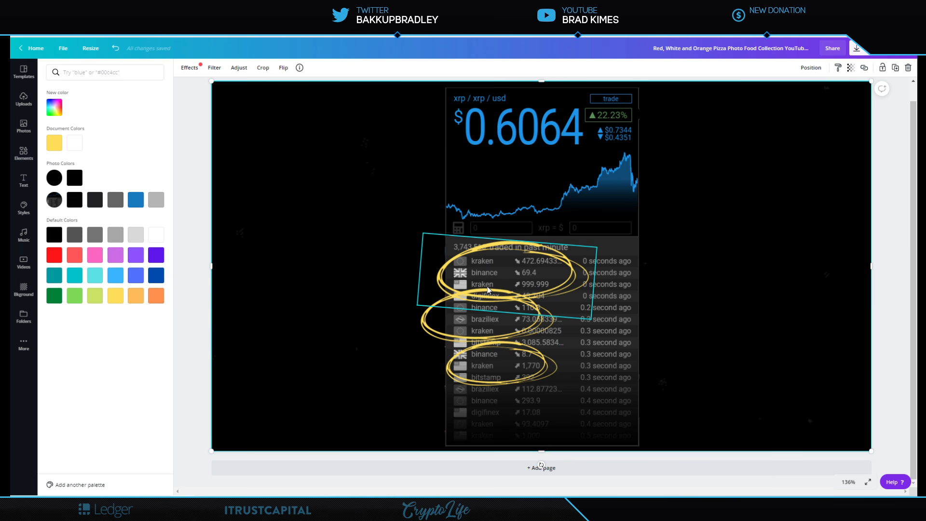
mouse_move(515, 268)
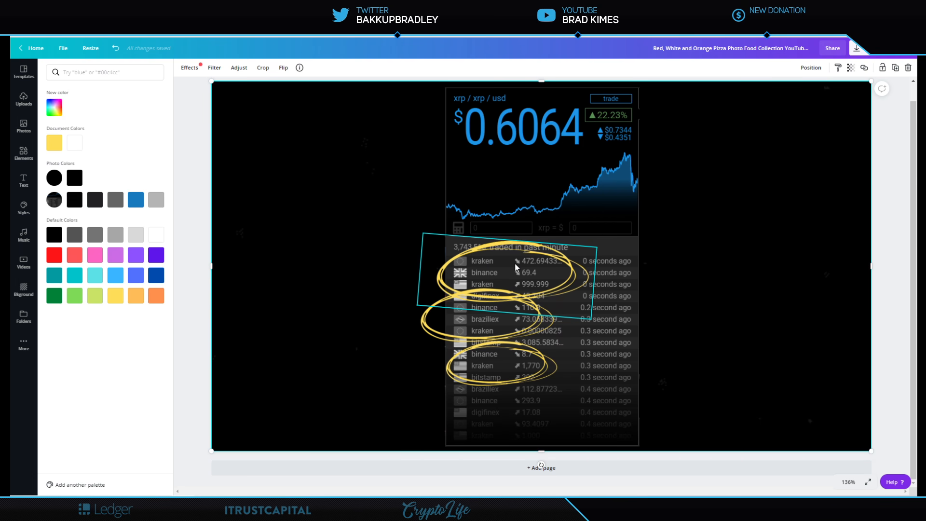
mouse_move(523, 292)
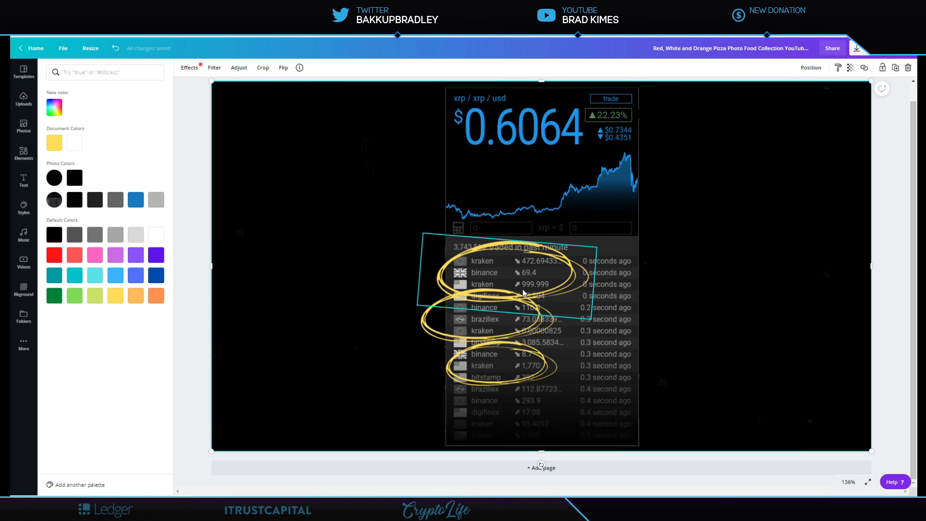
mouse_move(548, 292)
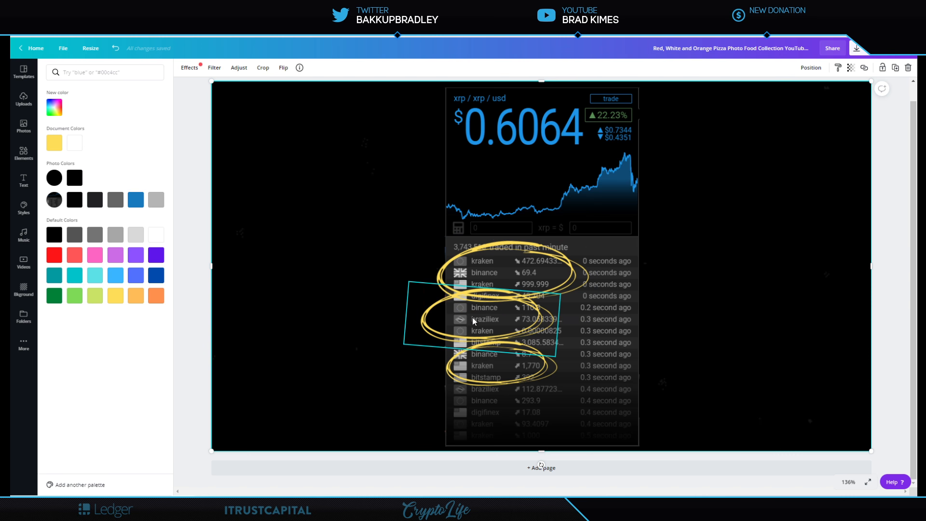
mouse_move(502, 336)
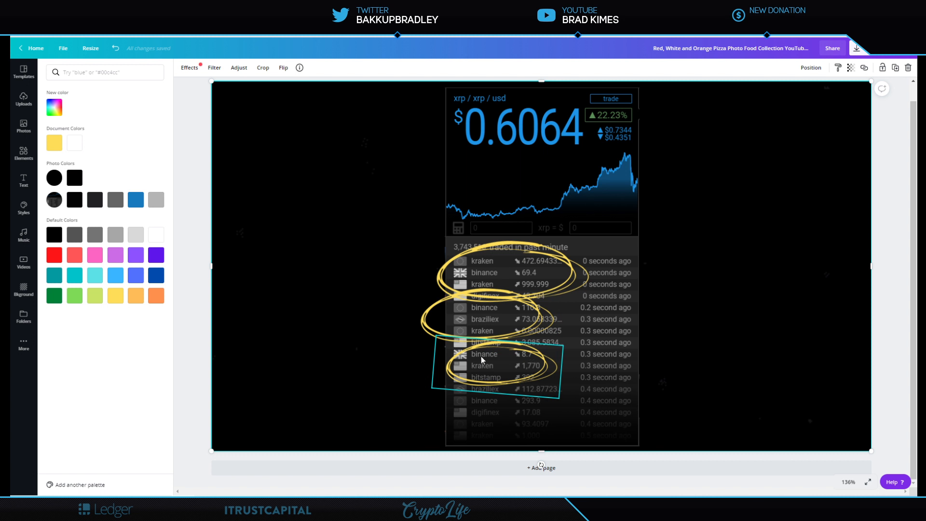
mouse_move(494, 379)
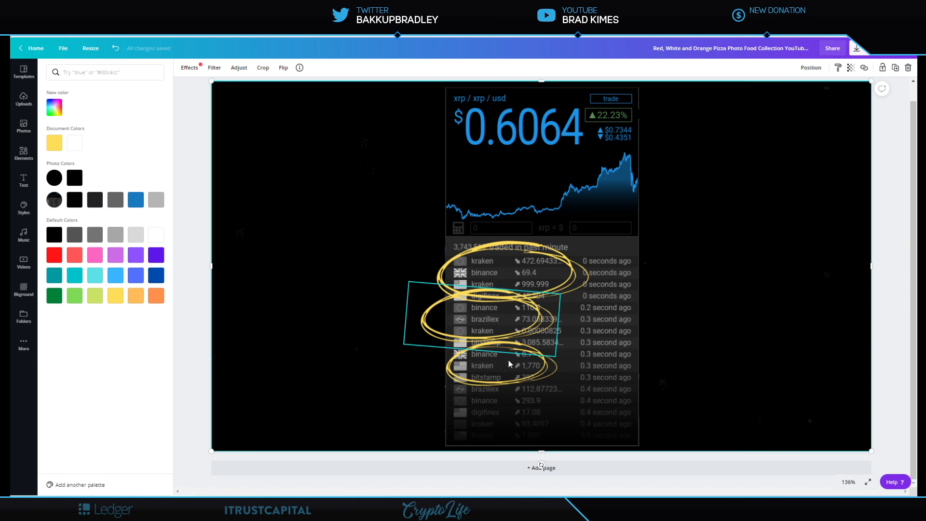
mouse_move(522, 320)
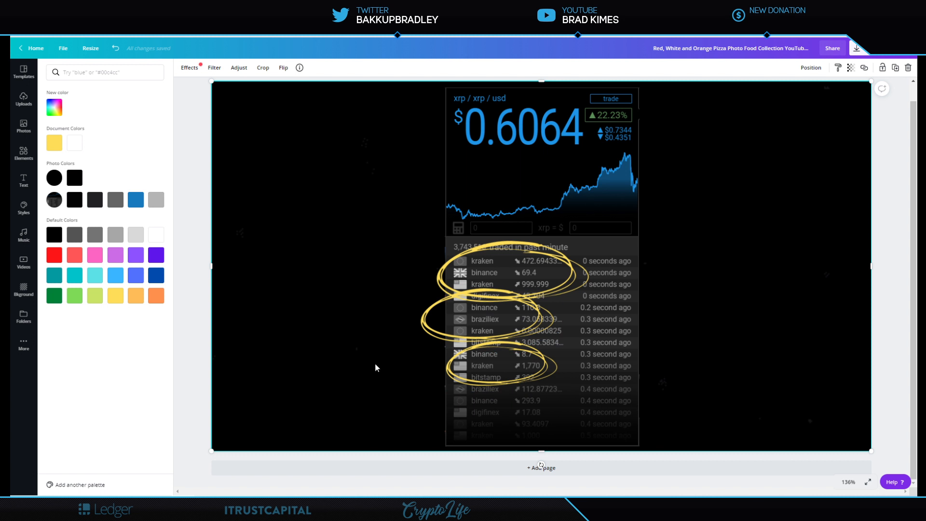
mouse_move(389, 345)
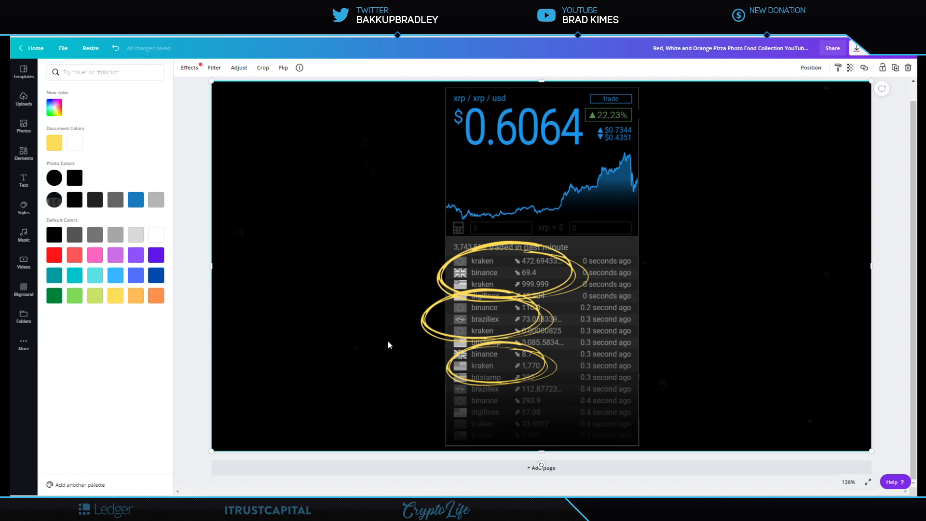
mouse_move(458, 283)
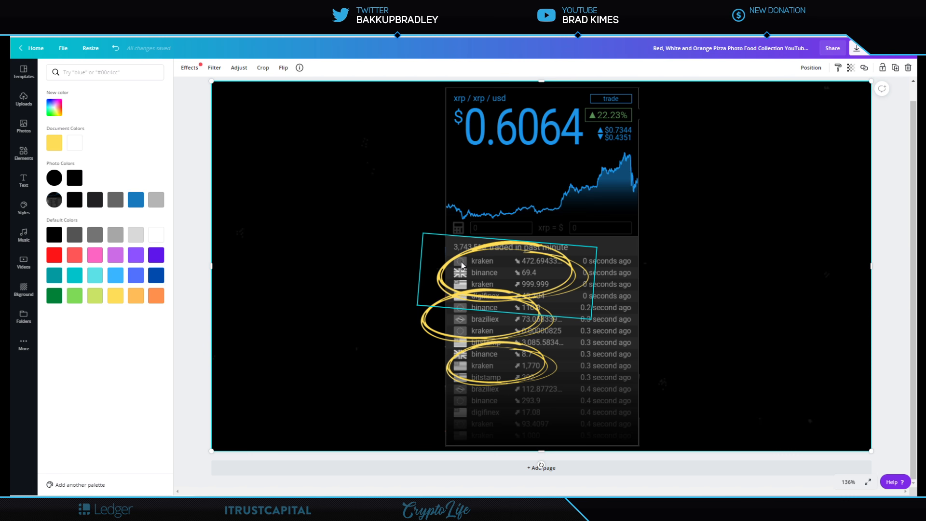
mouse_move(539, 284)
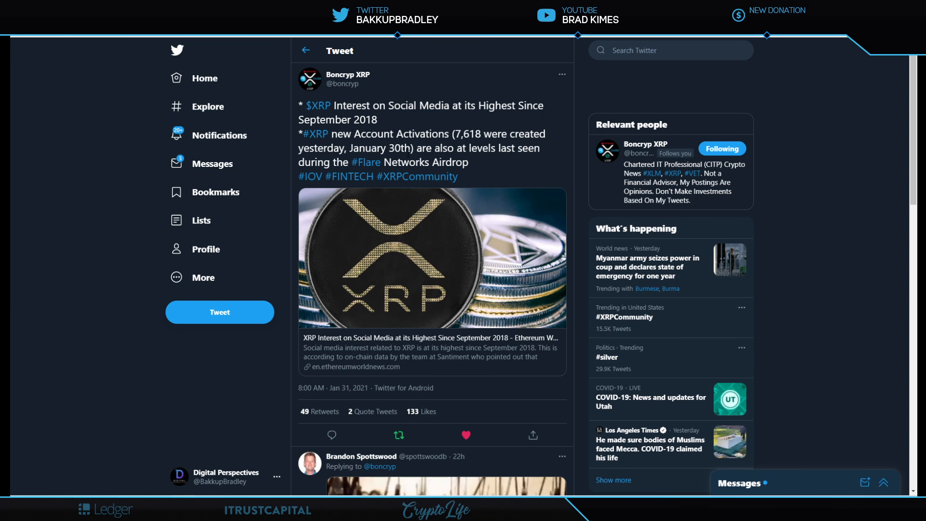
mouse_move(542, 159)
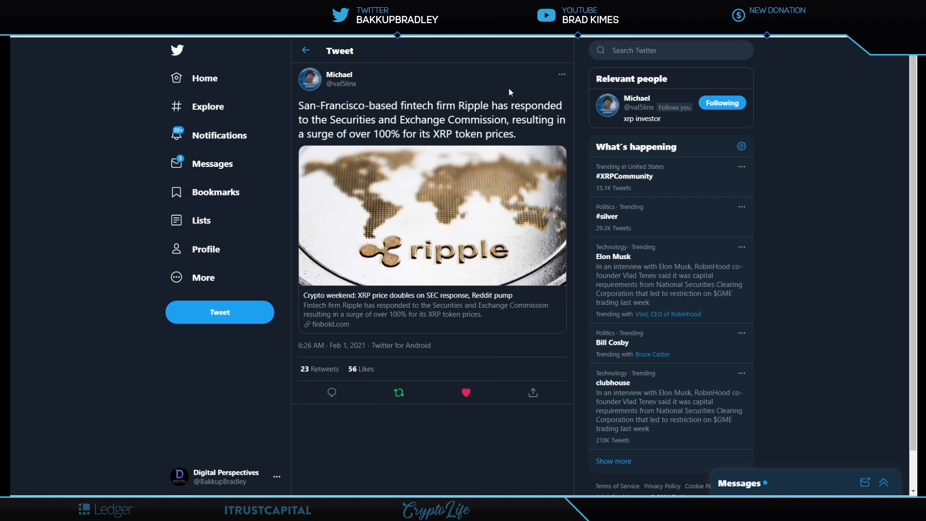
mouse_move(521, 89)
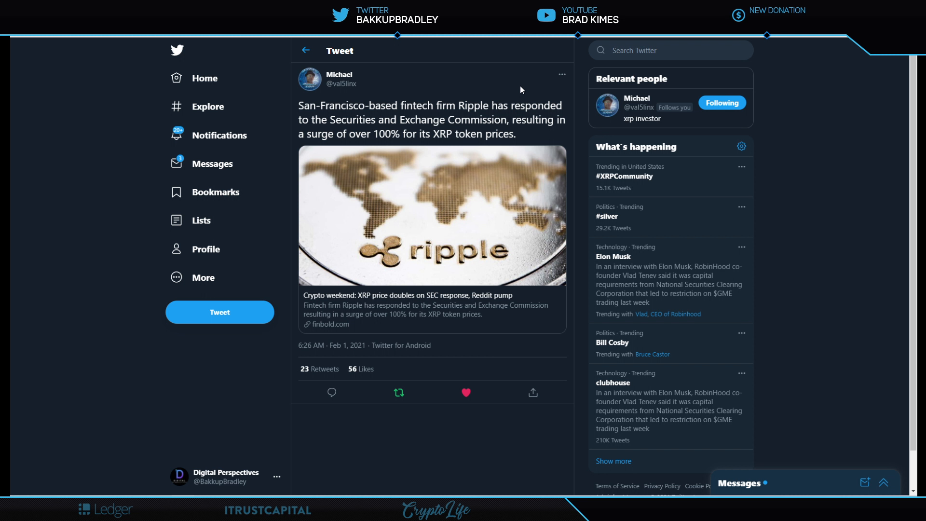
mouse_move(415, 77)
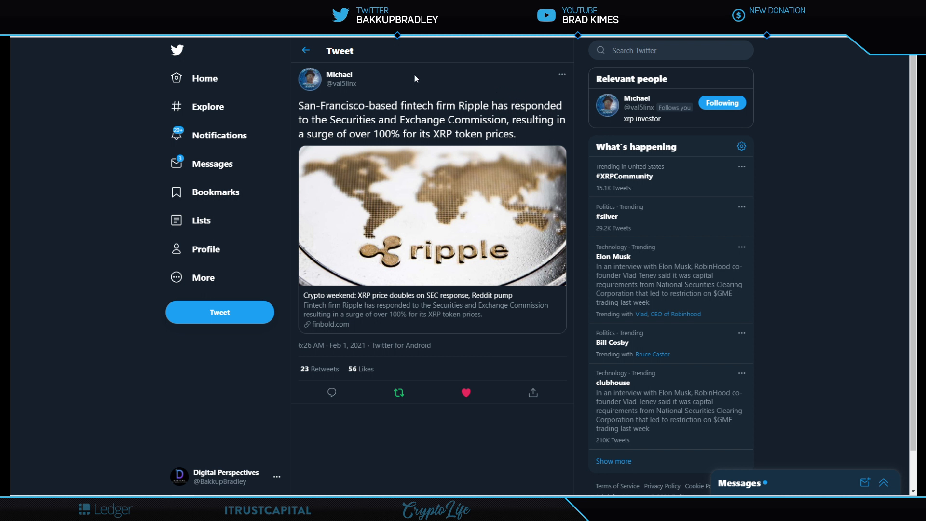
mouse_move(375, 79)
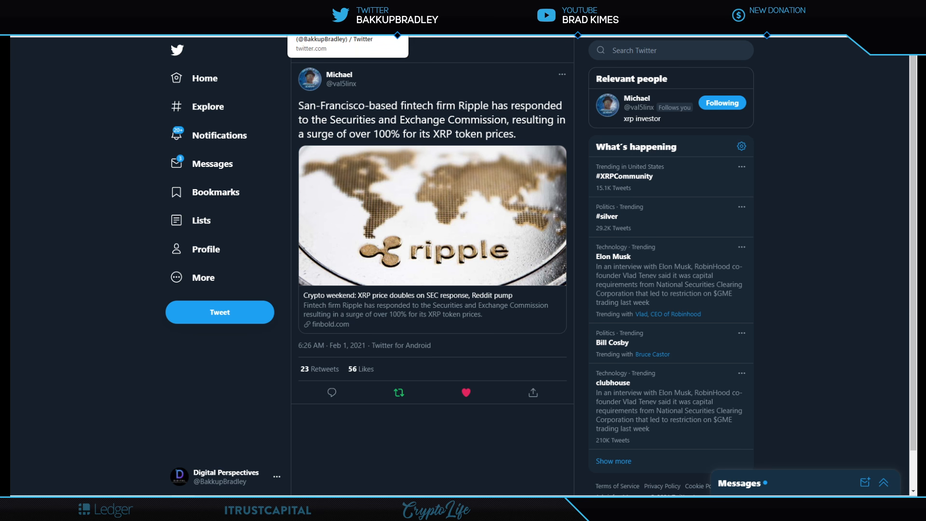
Step: Return to the Digital Perspectives profile showing the XRP TRADING HALTED????? video tweet
click(206, 249)
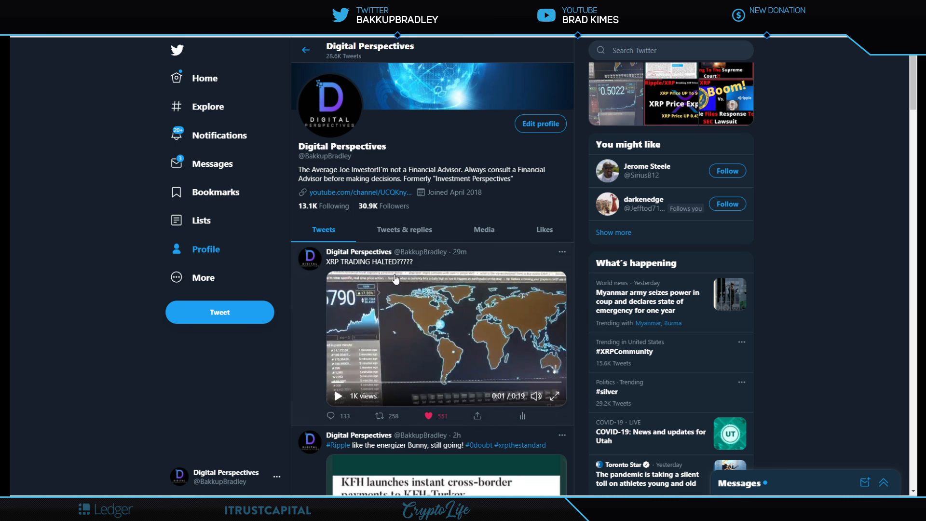
Step: Play the trading-halted video clip for several seconds, then pause it partway through
click(339, 396)
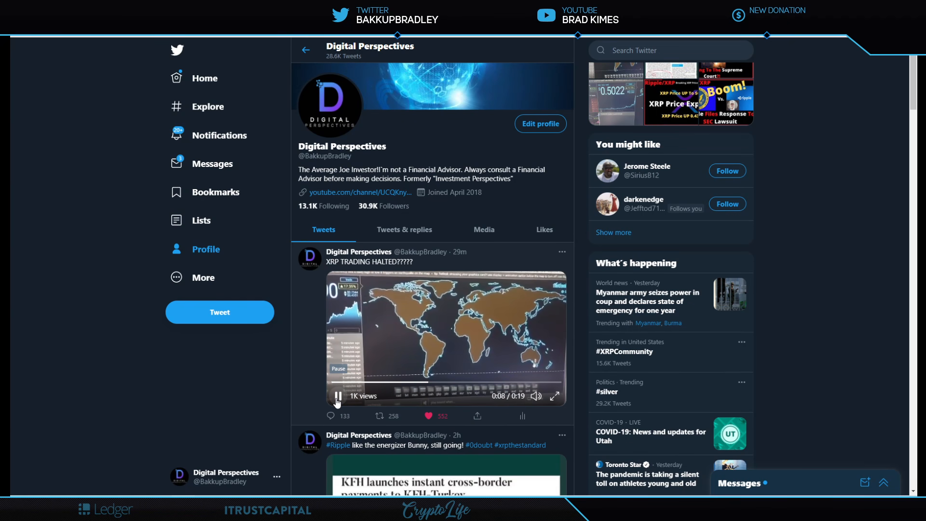
click(337, 409)
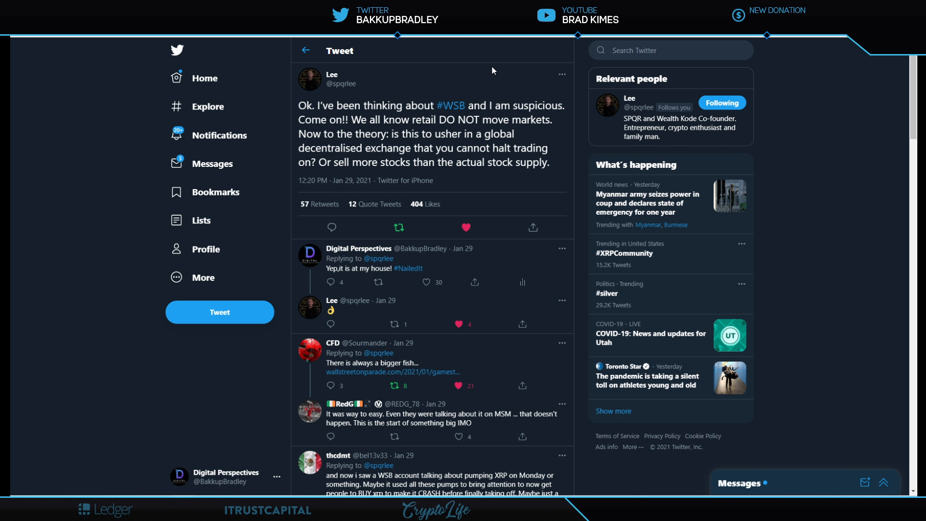
mouse_move(455, 275)
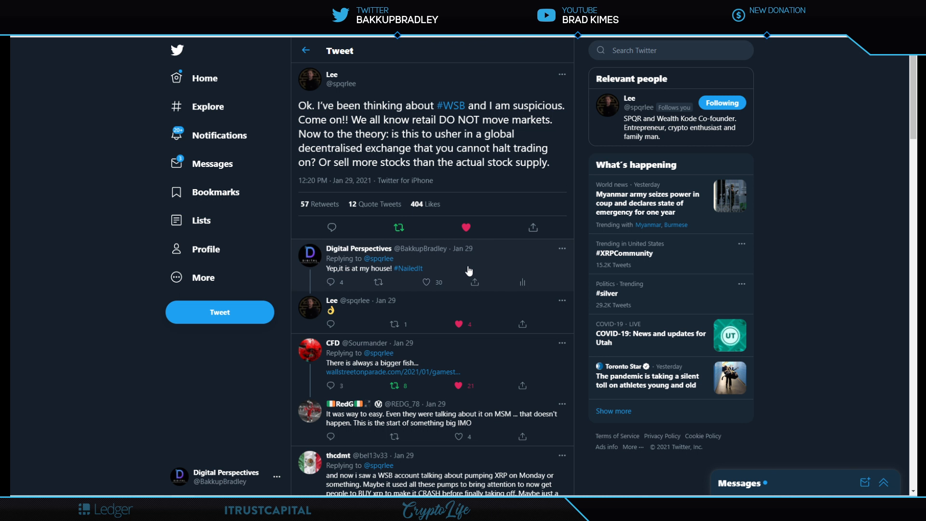
mouse_move(366, 315)
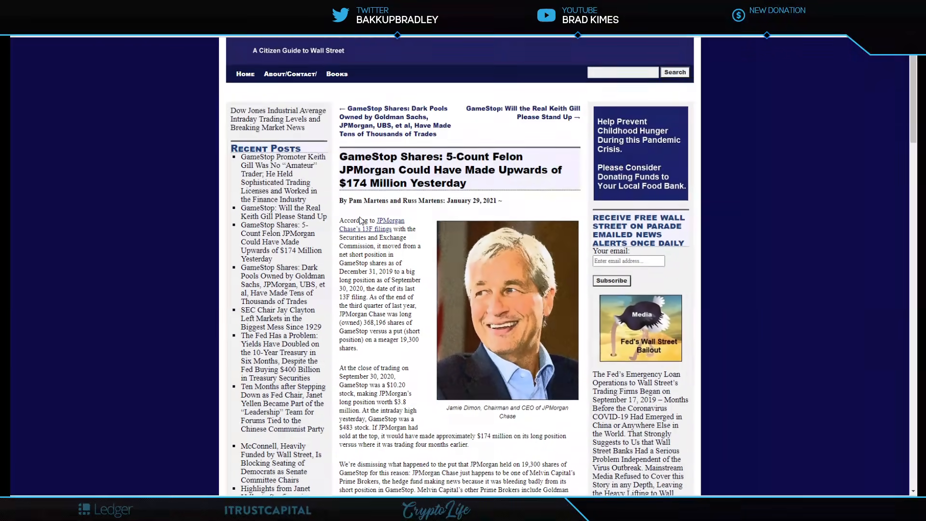
Step: Read down the article to the JPMorgan, Melvin Capital and GameStop short-position paragraphs
scroll(down, 3)
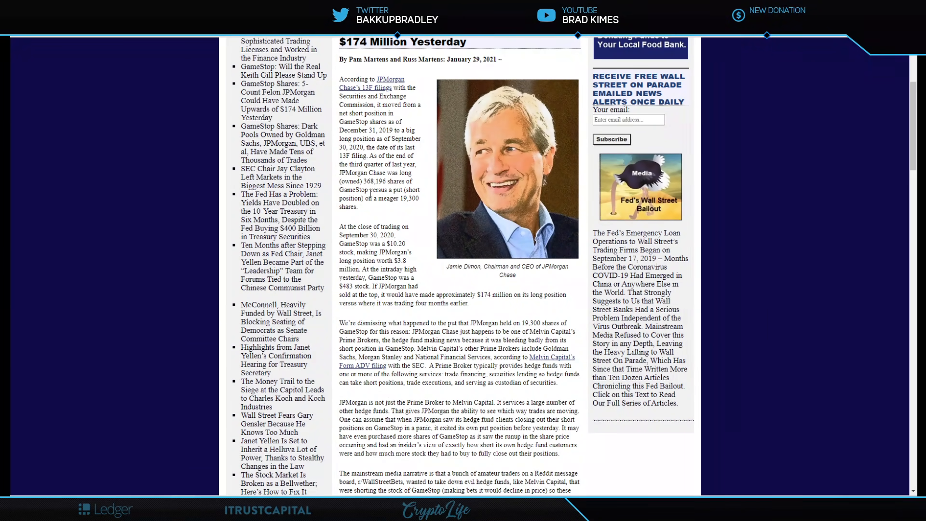
mouse_move(477, 331)
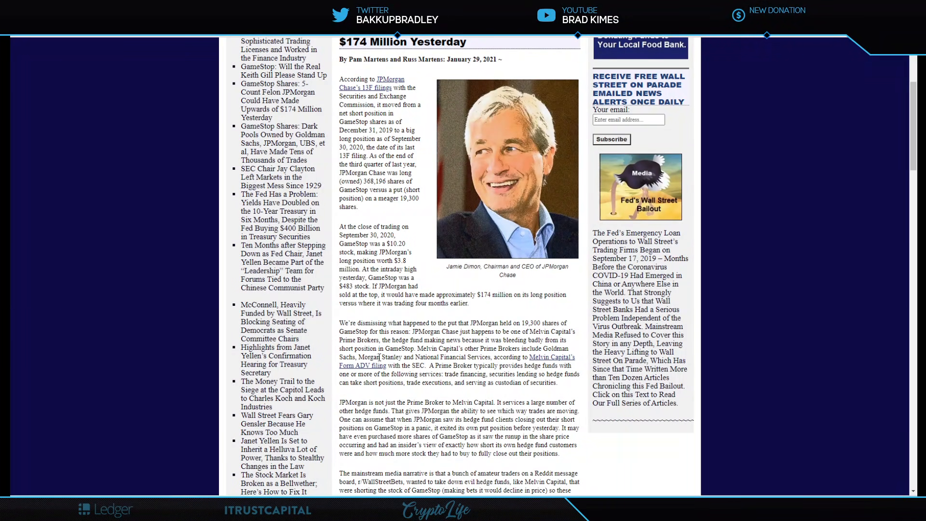
mouse_move(390, 357)
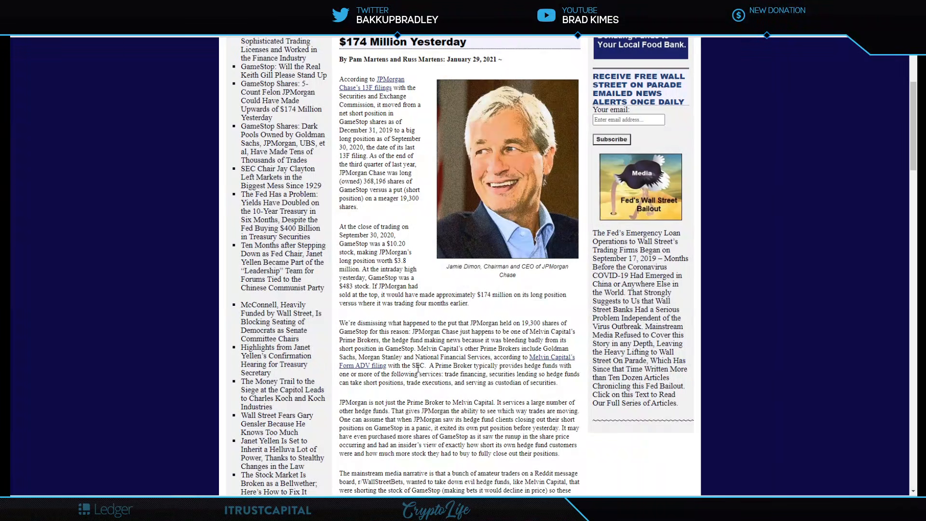
scroll(down, 3)
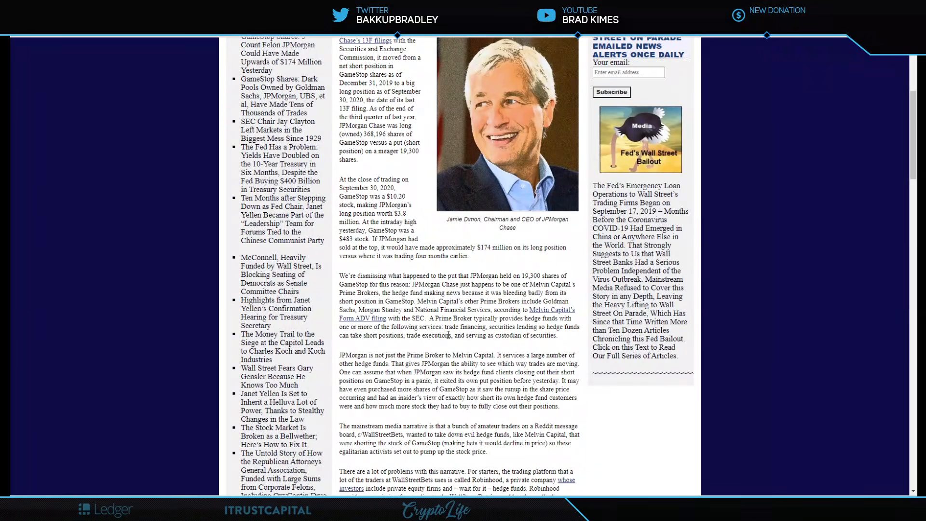
mouse_move(527, 330)
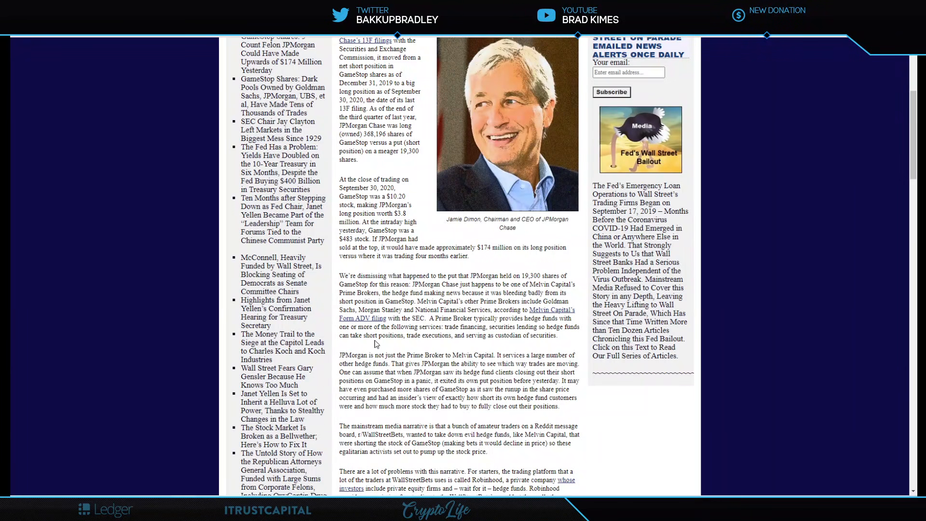
mouse_move(490, 336)
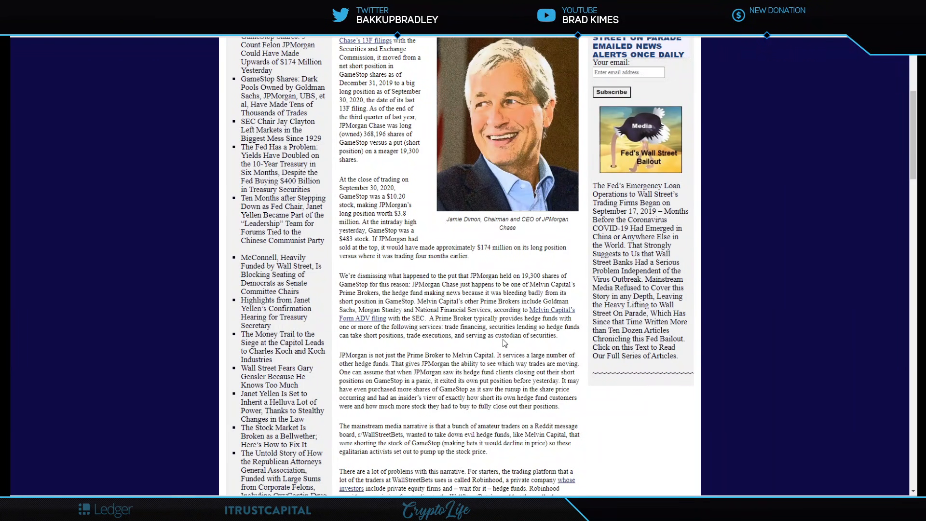
scroll(down, 3)
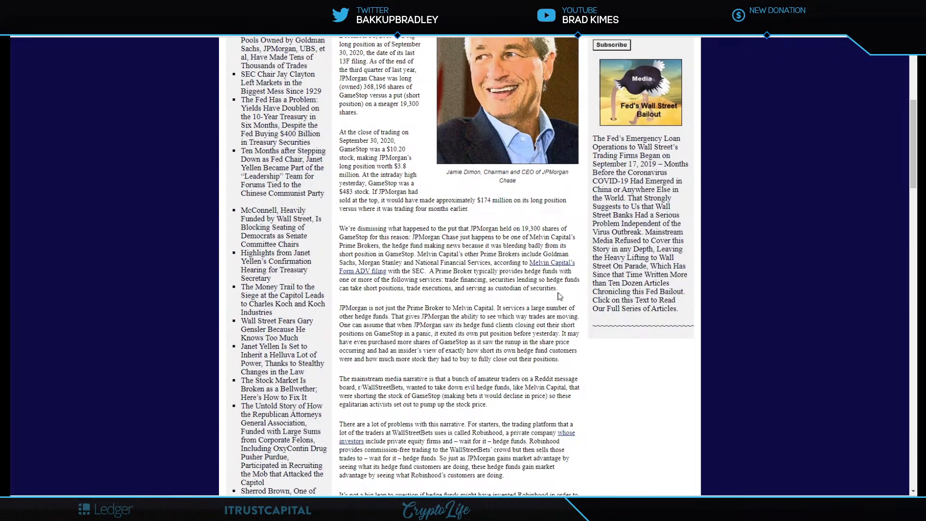
scroll(down, 3)
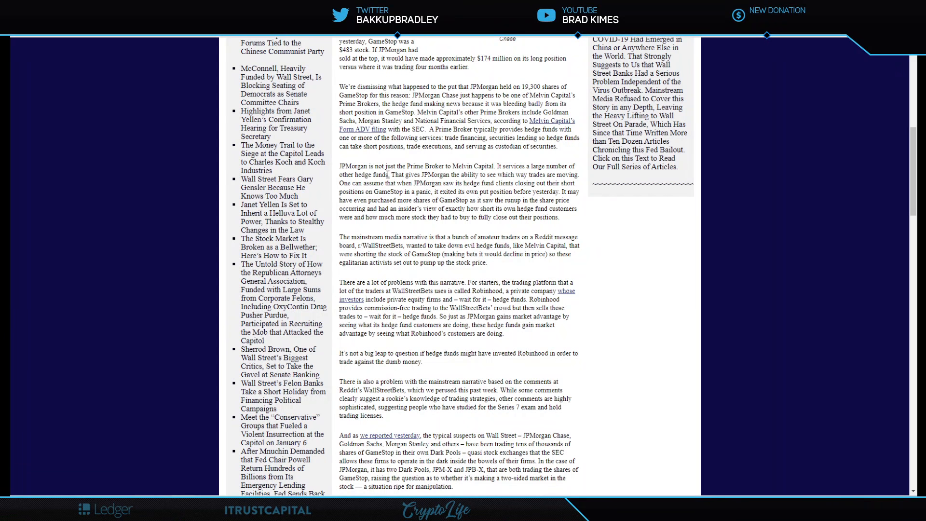
mouse_move(497, 184)
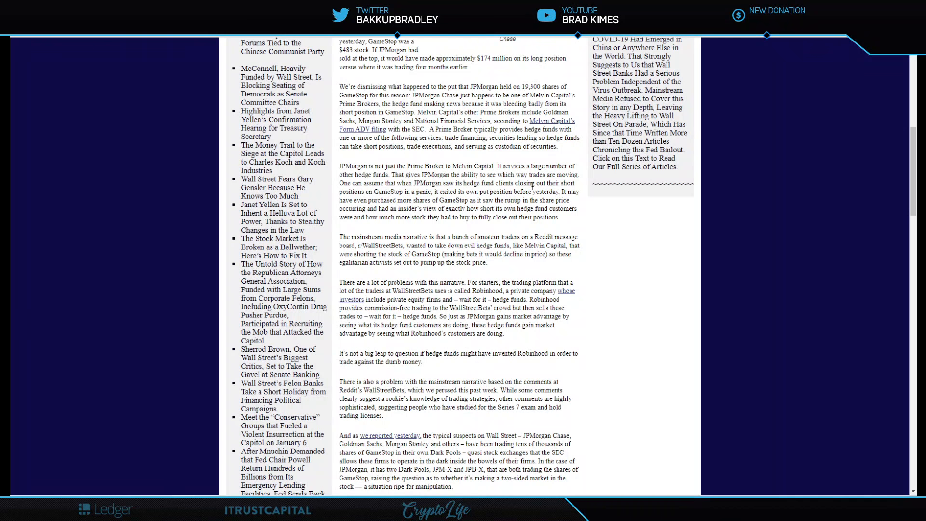
mouse_move(576, 184)
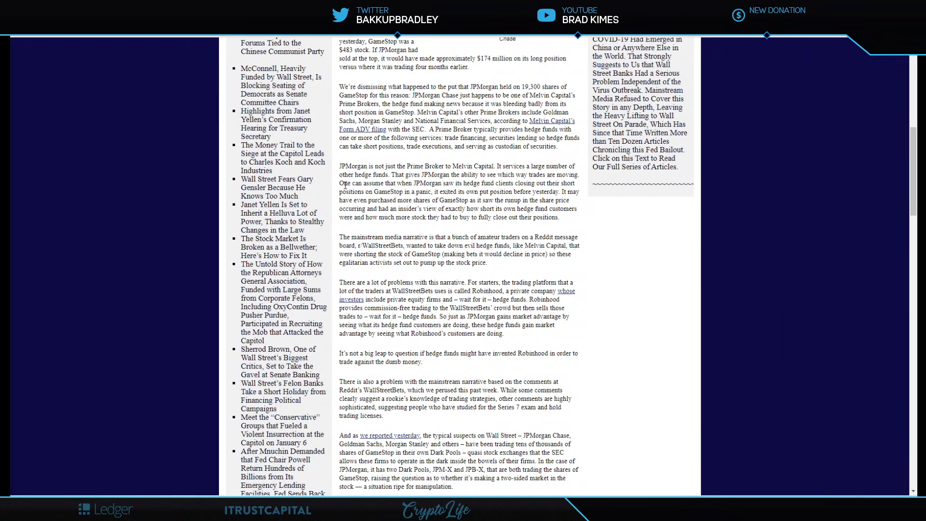
mouse_move(461, 191)
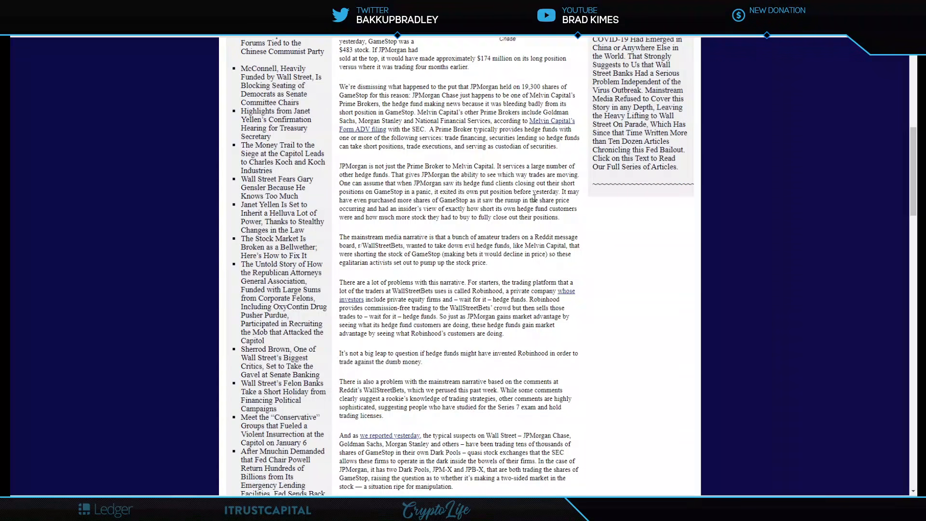
mouse_move(578, 200)
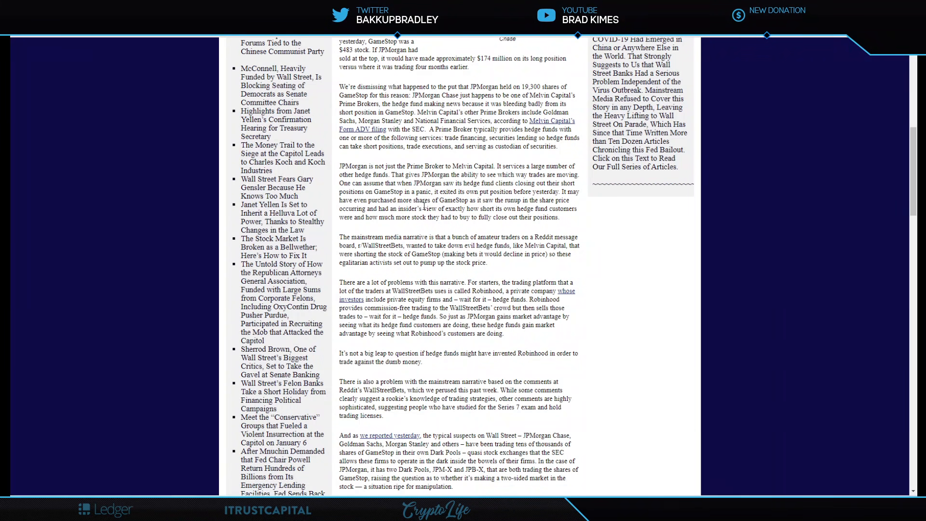
mouse_move(513, 218)
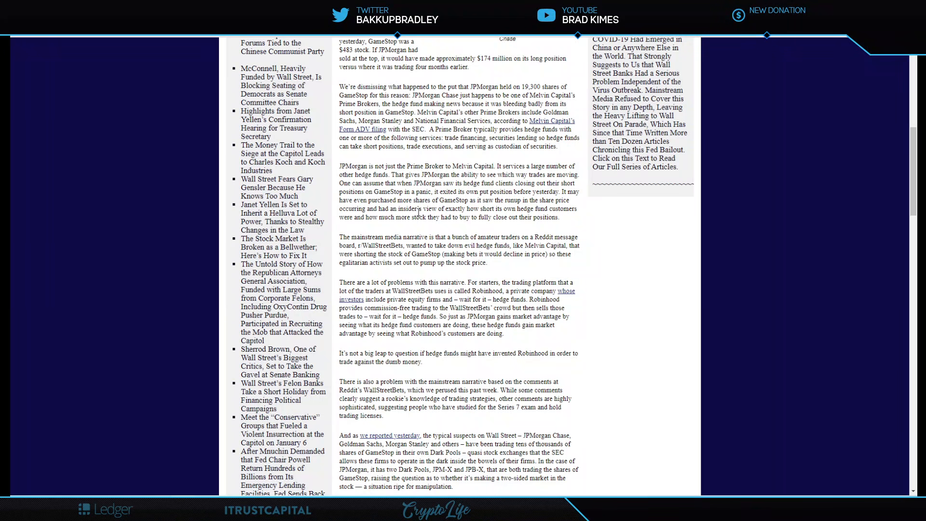
mouse_move(493, 217)
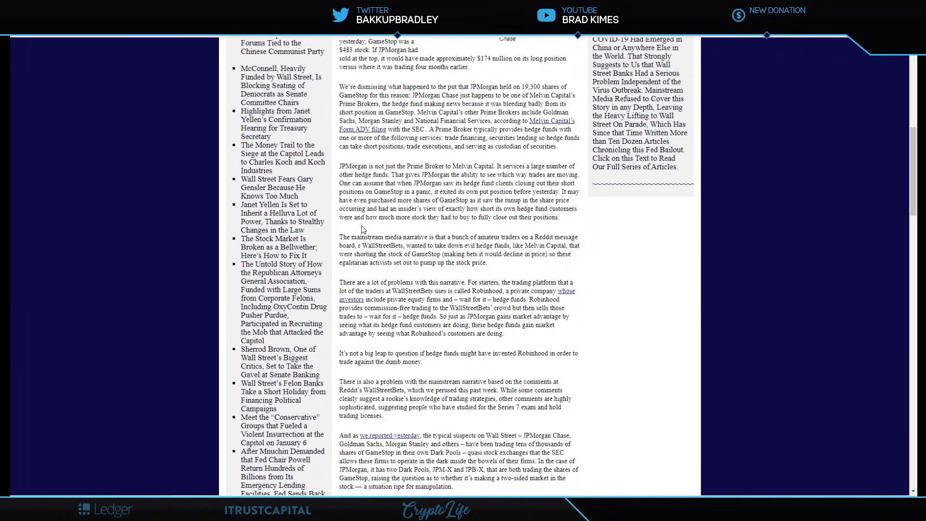
mouse_move(492, 227)
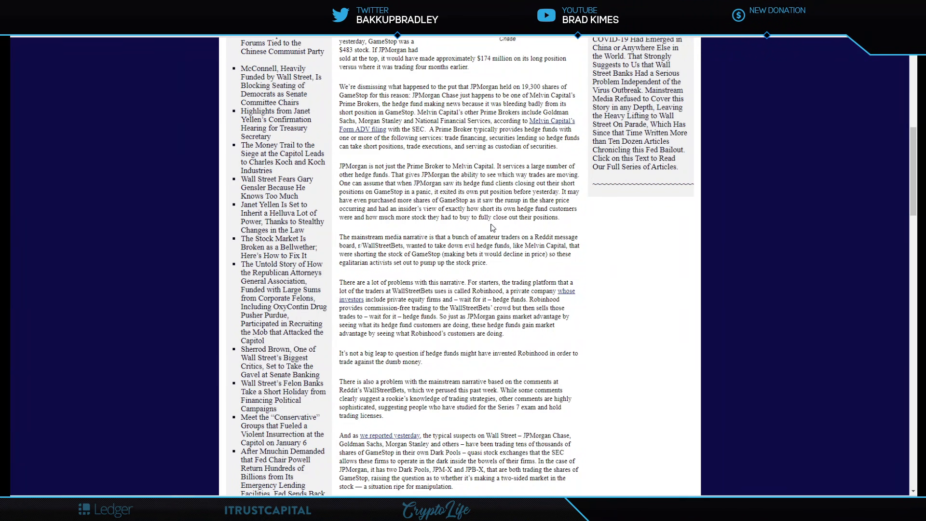
mouse_move(567, 228)
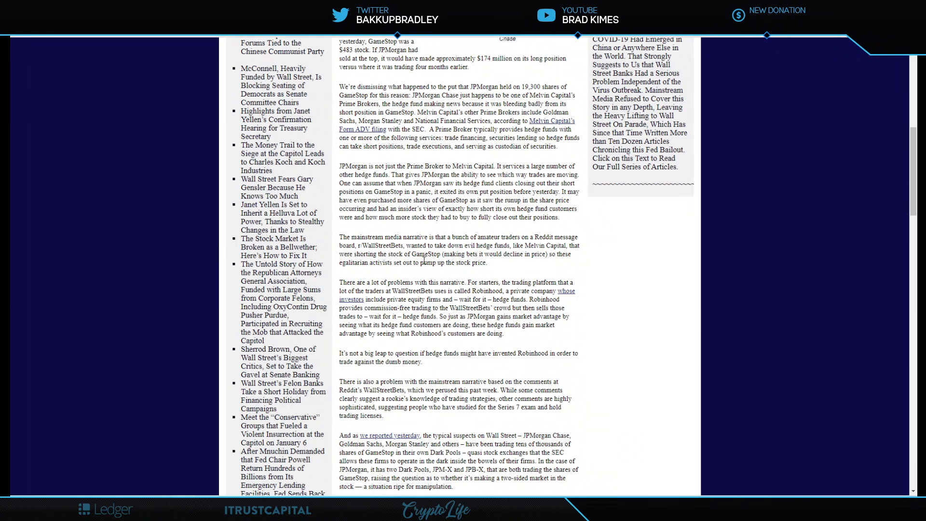
mouse_move(507, 267)
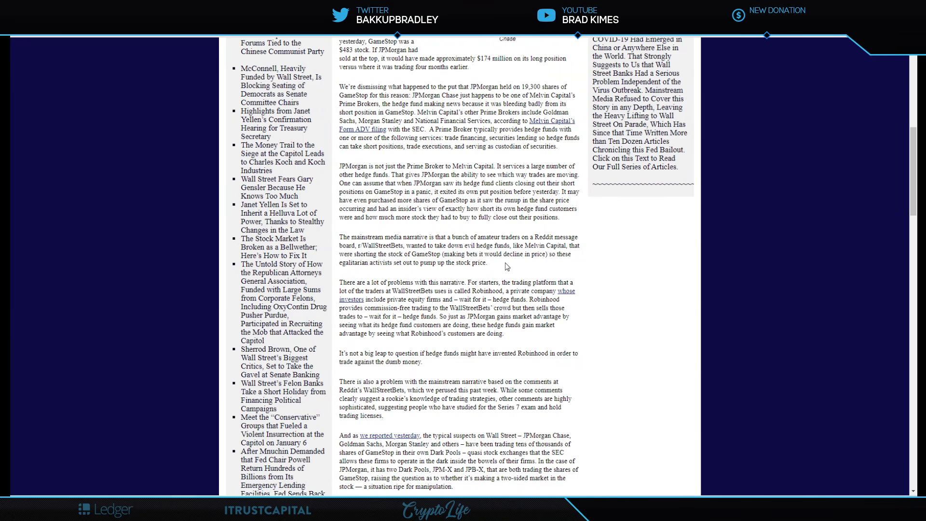
mouse_move(574, 264)
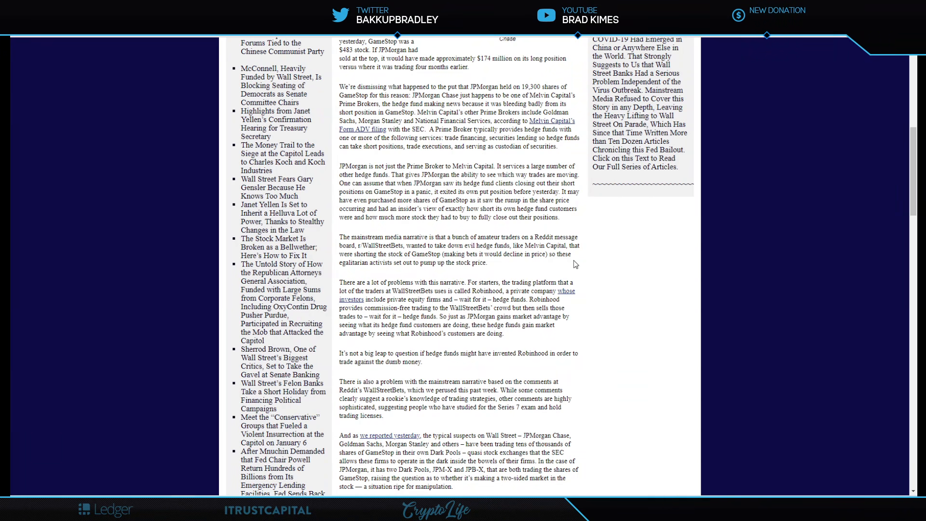
mouse_move(403, 272)
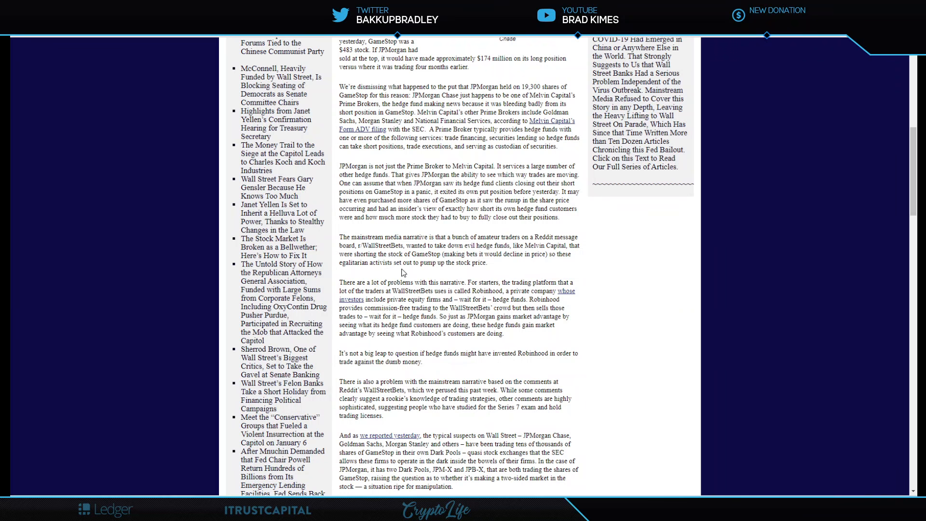
Step: Continue past the Robinhood and Dark Pools paragraphs to Senator Sherrod Brown's planned hearings
scroll(down, 3)
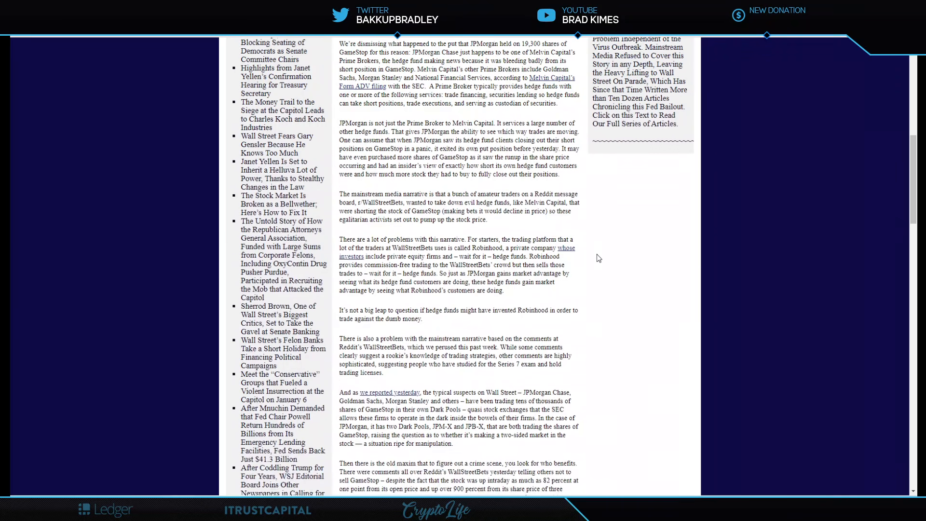
scroll(down, 3)
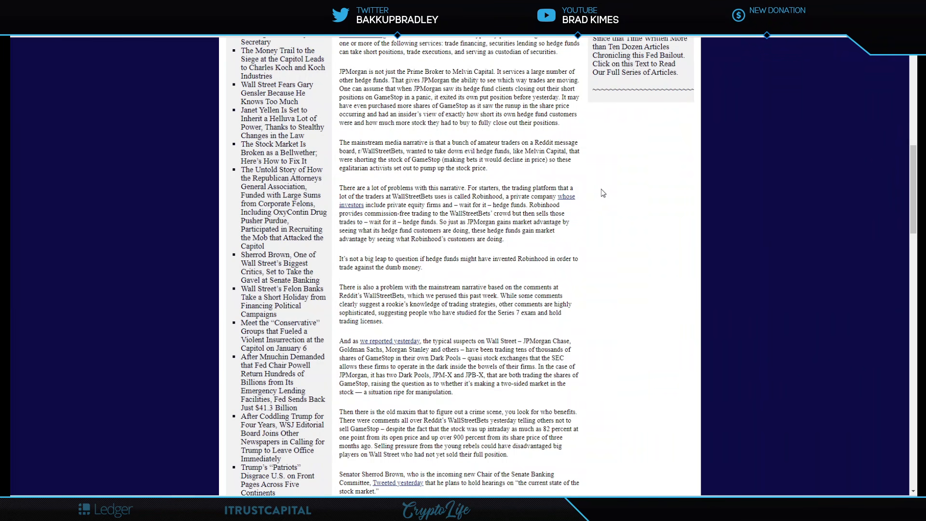
mouse_move(591, 195)
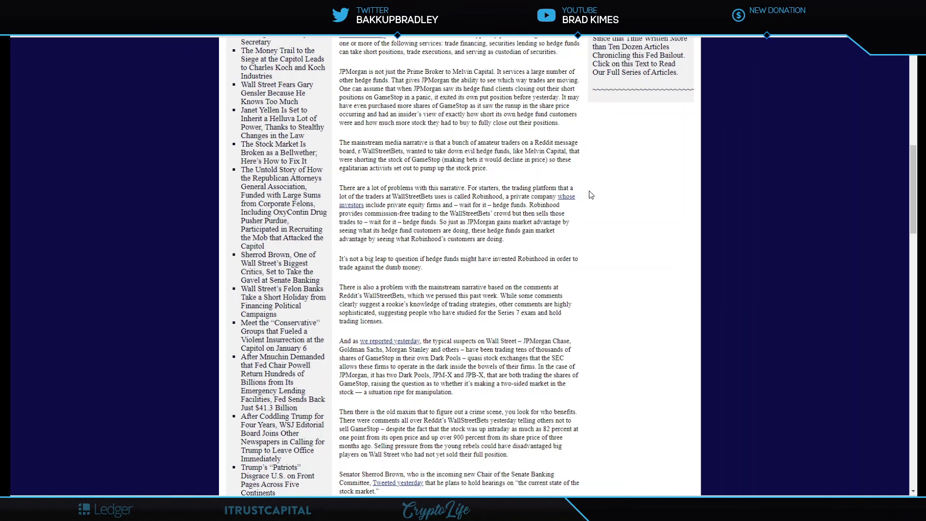
mouse_move(474, 205)
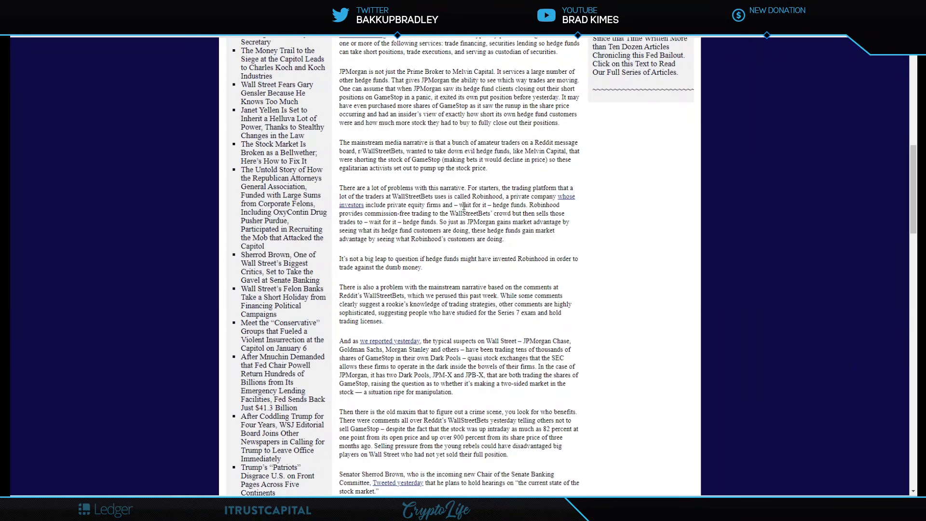
mouse_move(540, 212)
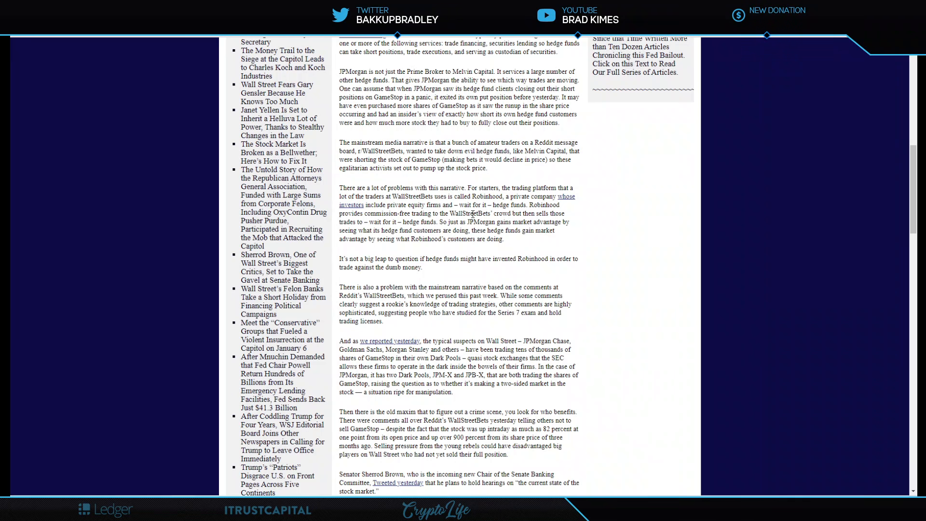
mouse_move(545, 213)
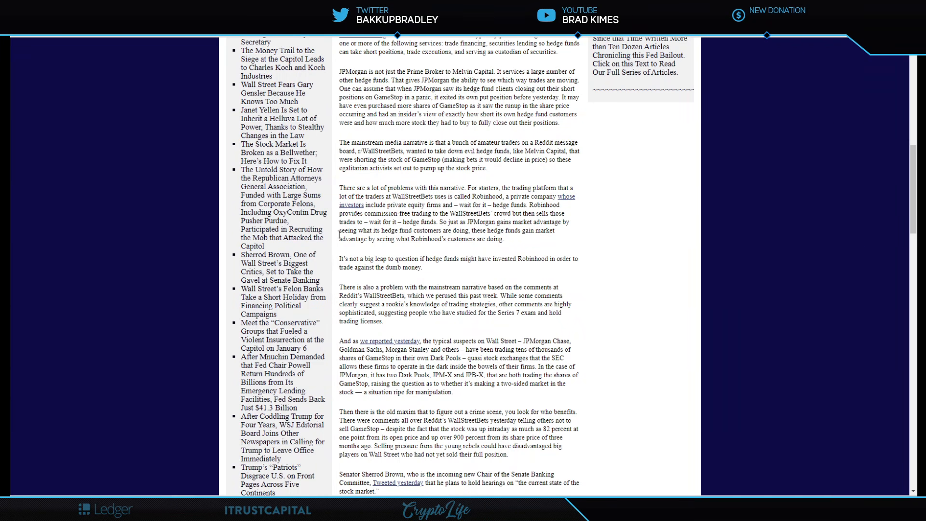
mouse_move(408, 230)
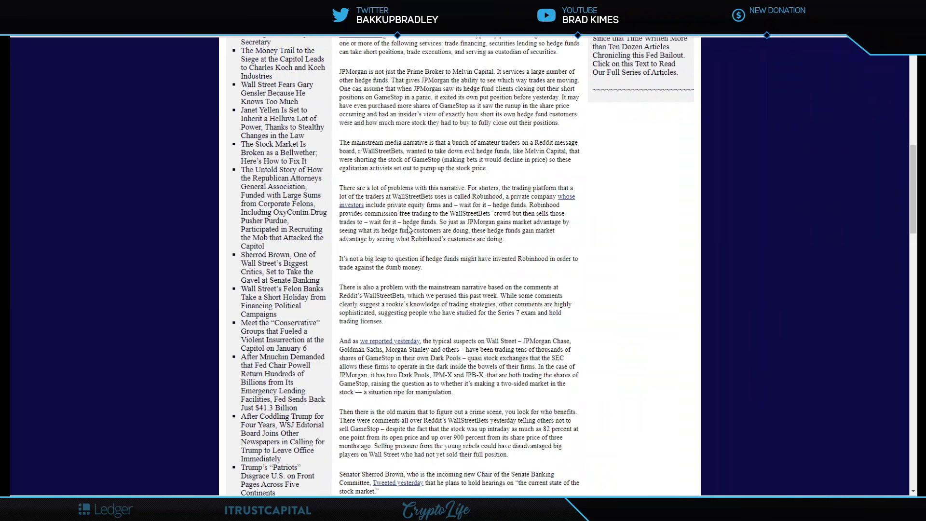
mouse_move(424, 237)
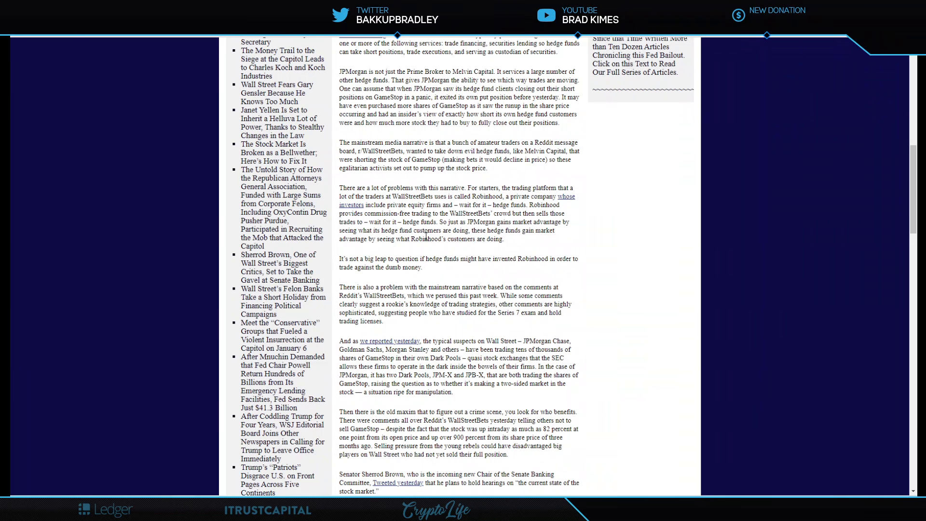
mouse_move(525, 232)
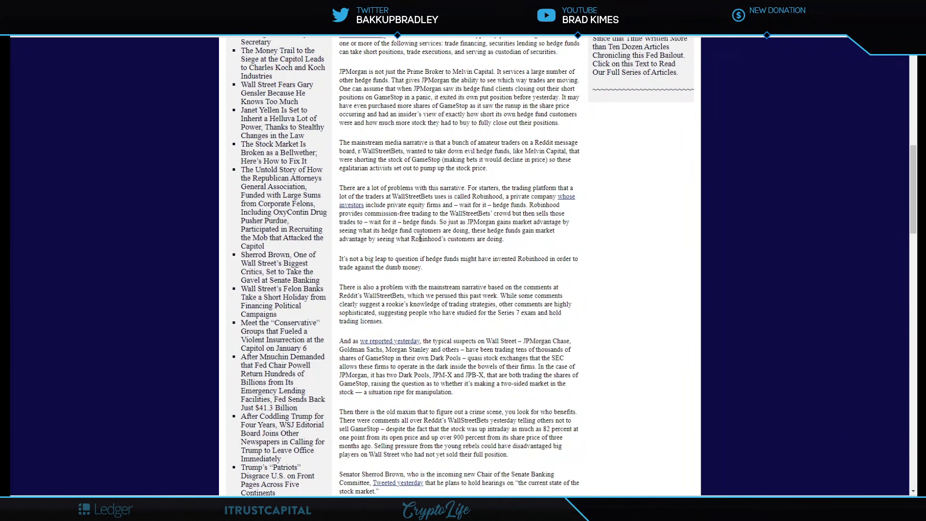
mouse_move(479, 240)
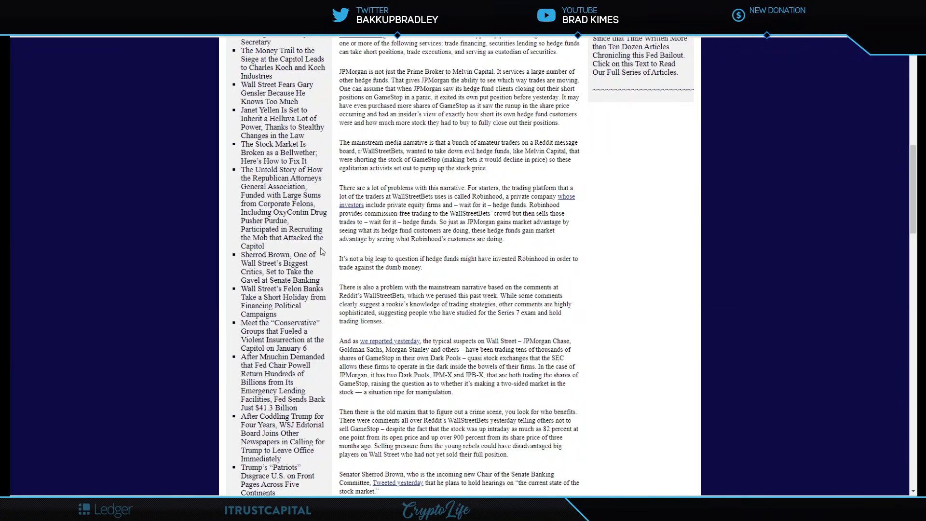
mouse_move(448, 249)
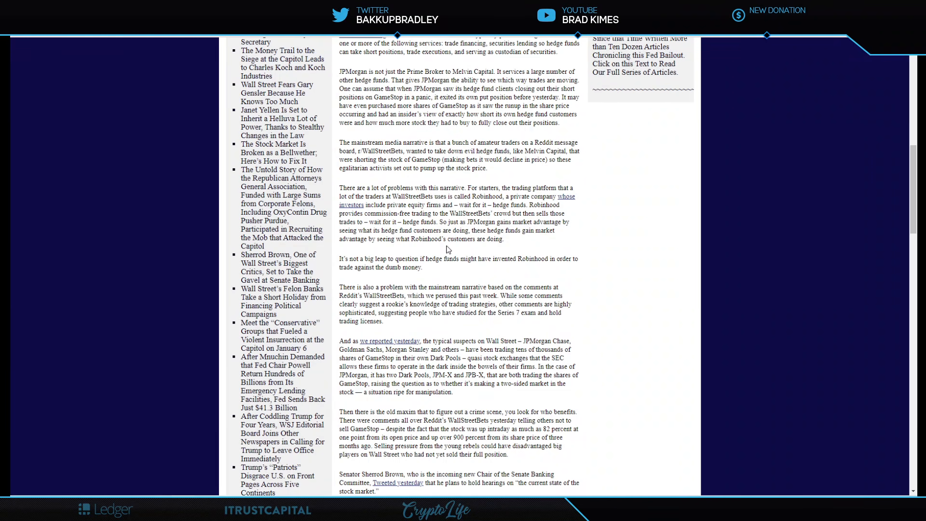
mouse_move(513, 250)
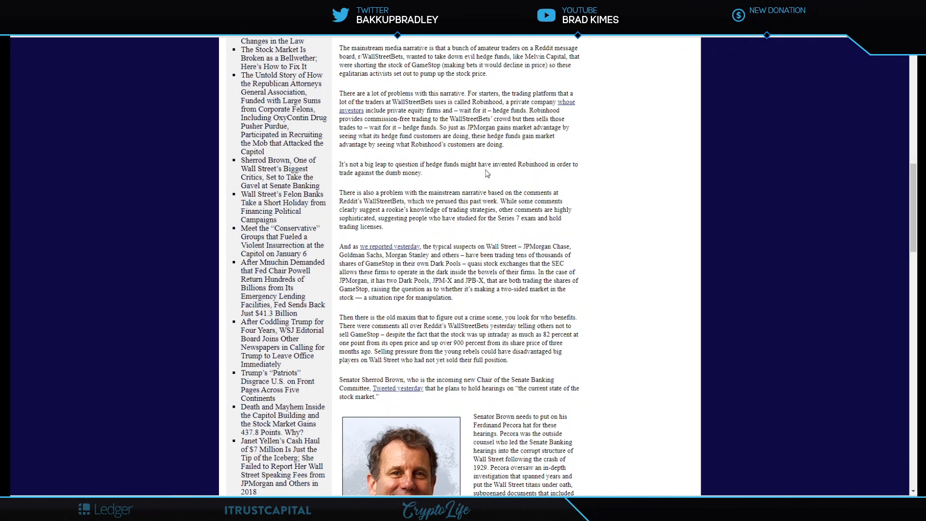
mouse_move(542, 174)
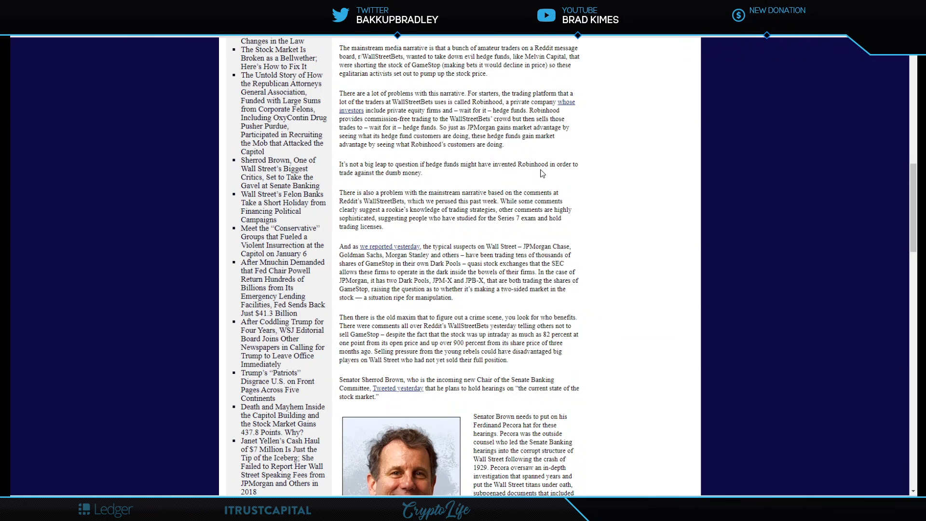
mouse_move(576, 173)
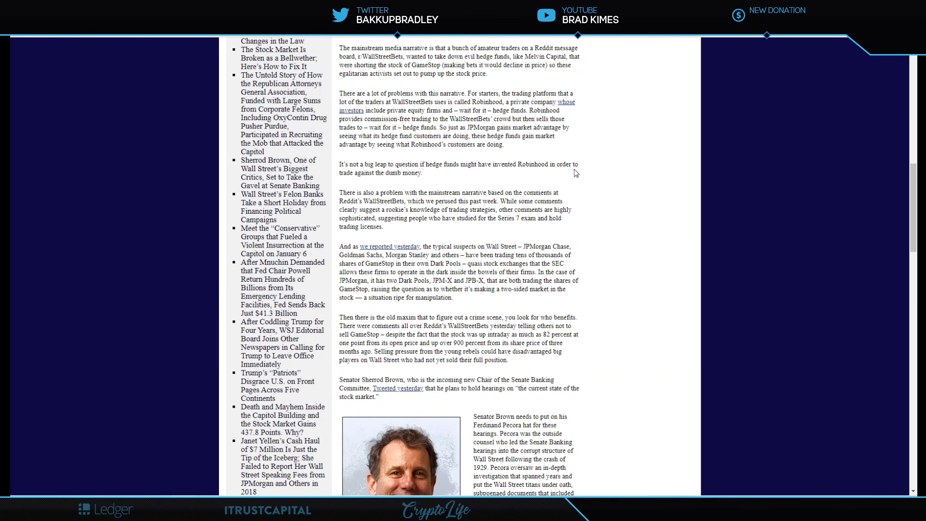
mouse_move(419, 192)
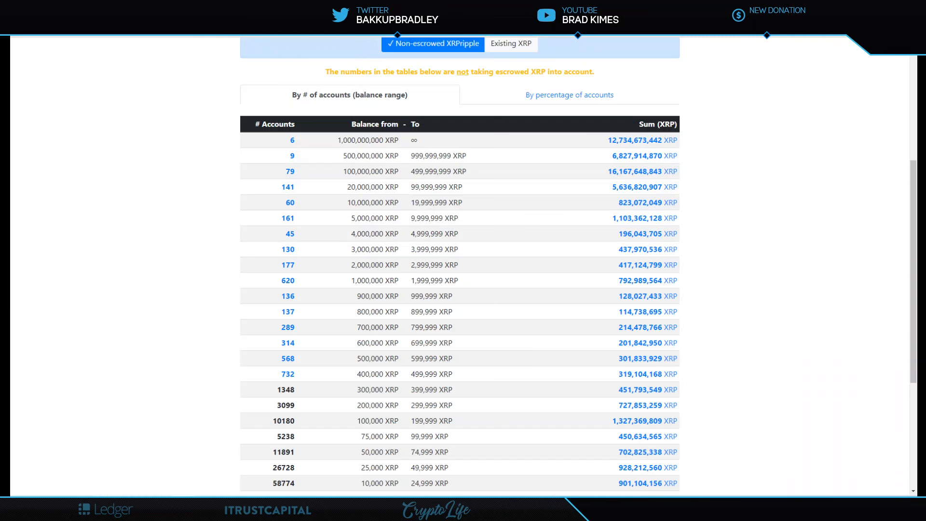
mouse_move(89, 209)
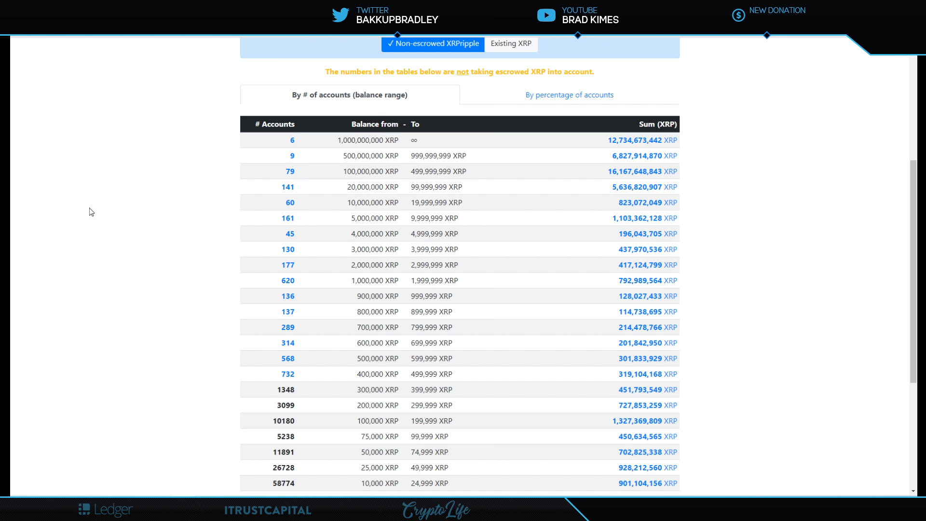
mouse_move(497, 149)
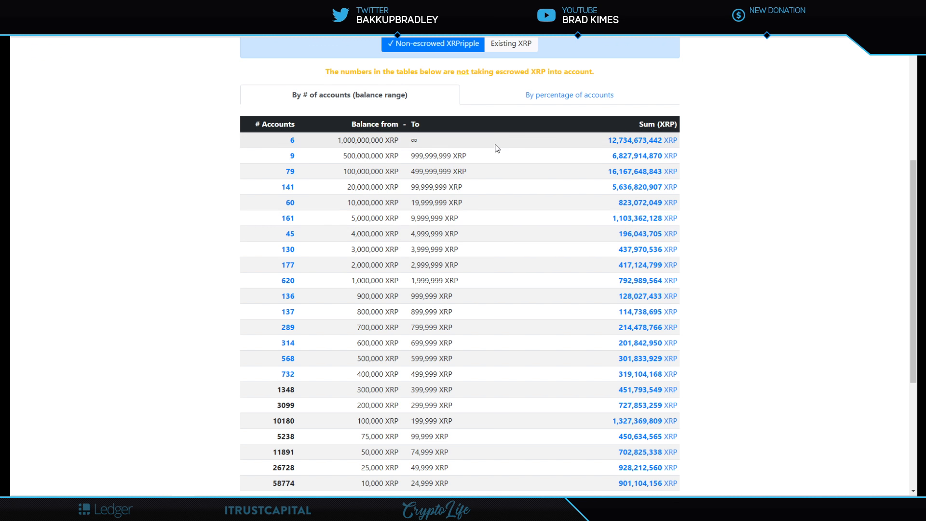
mouse_move(492, 145)
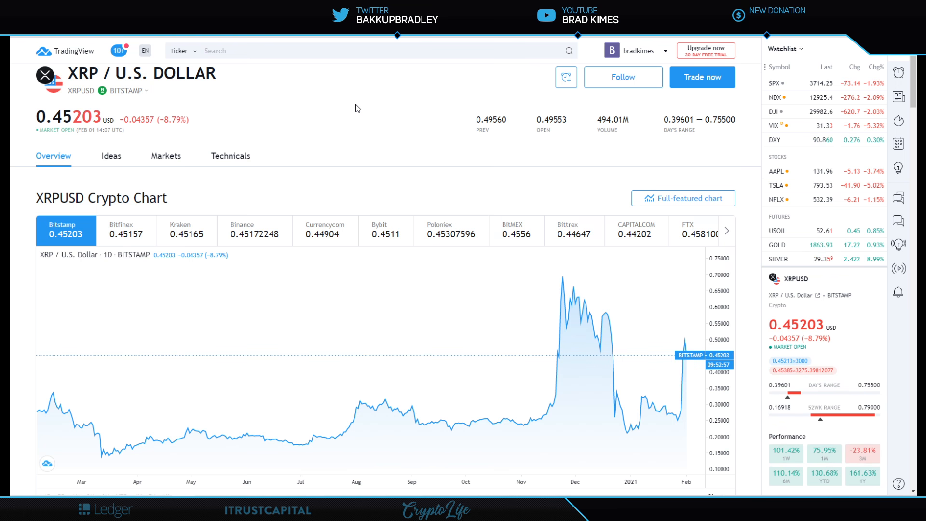
mouse_move(360, 134)
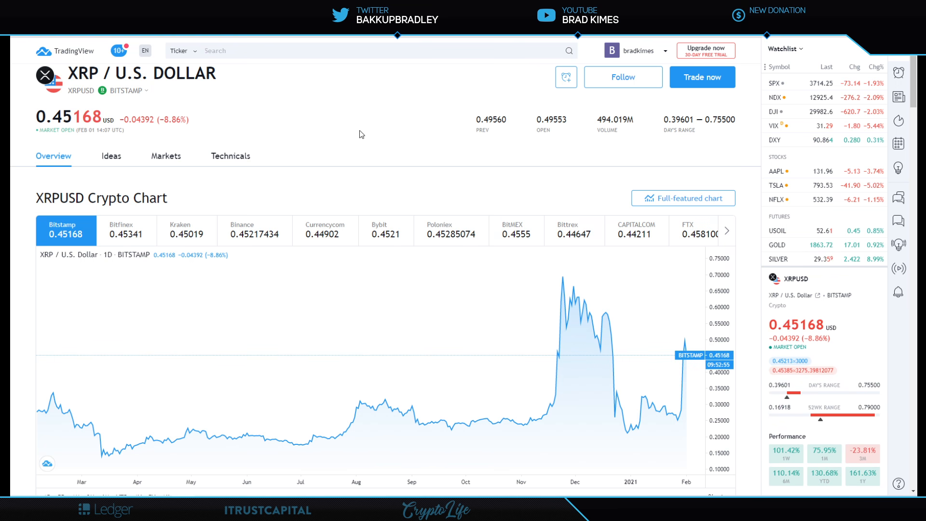
mouse_move(397, 129)
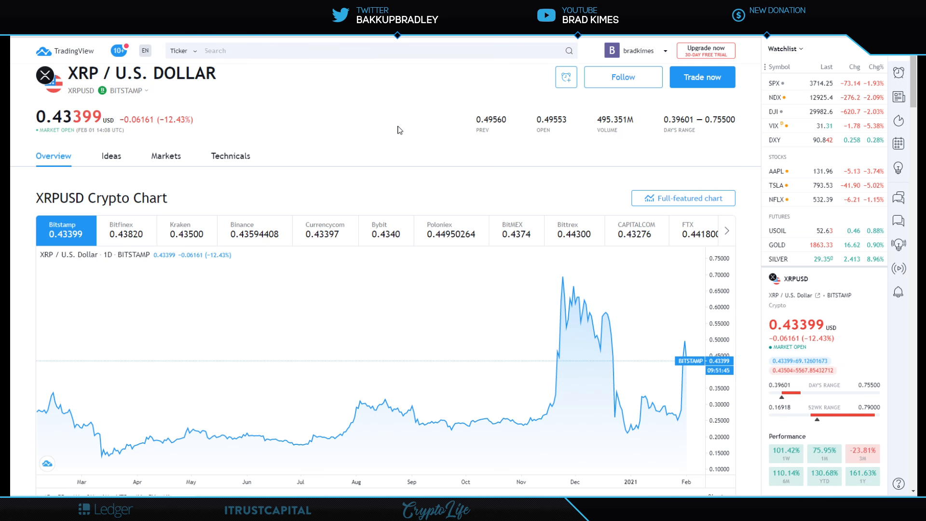
mouse_move(385, 133)
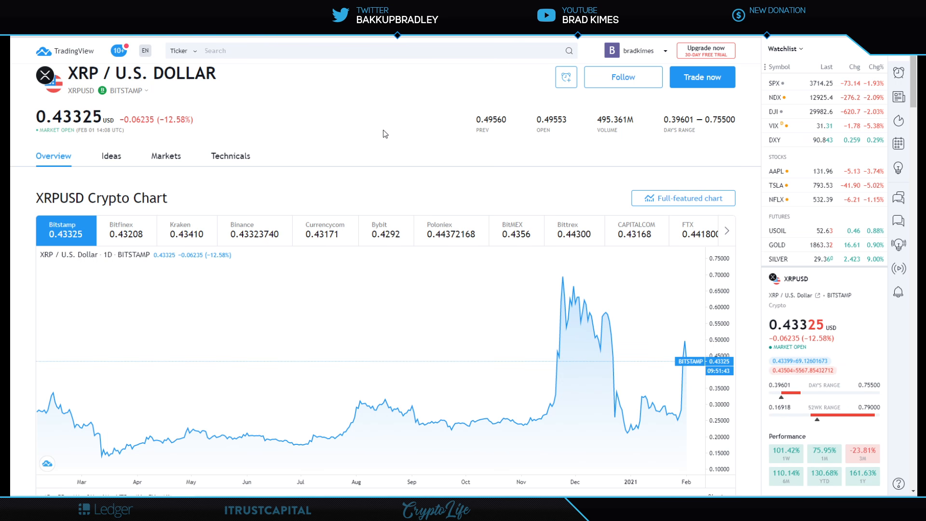